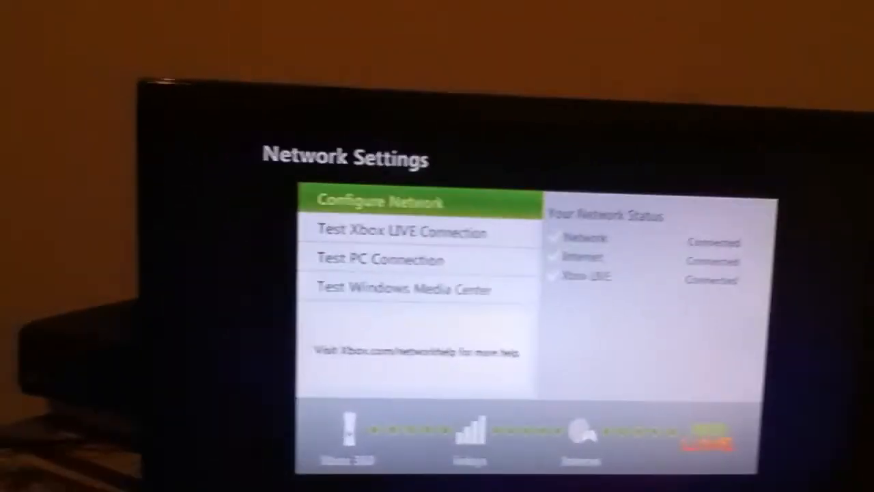
Step: Open the Windows 7 Start menu to search for Command Prompt
left_click(401, 200)
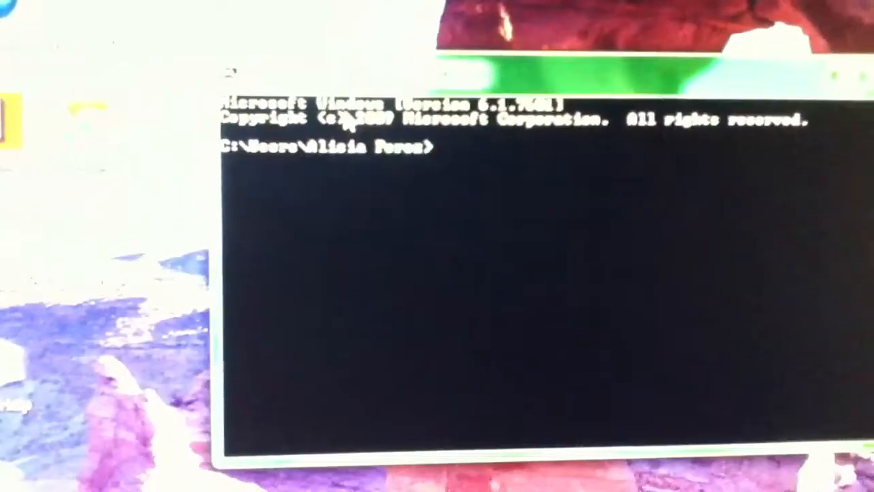
type("ipconfig")
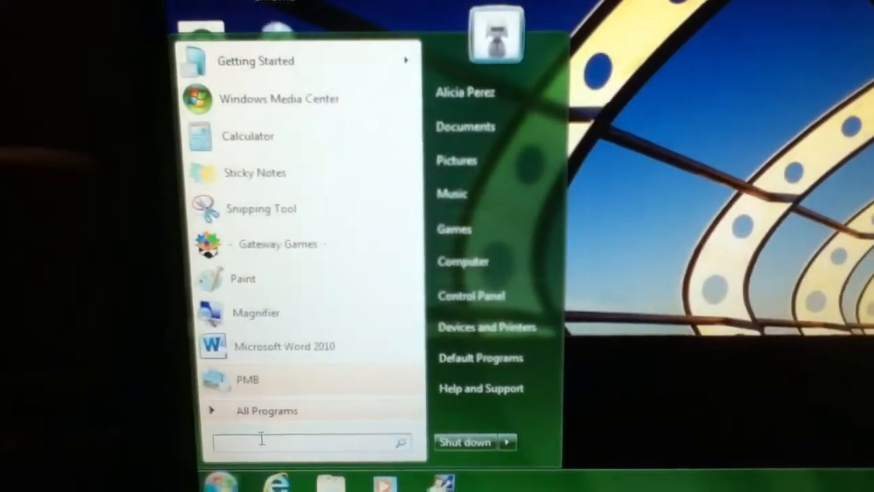
Step: Launch Command Prompt via cmd and start typing ipconfig at the prompt
type("cmd")
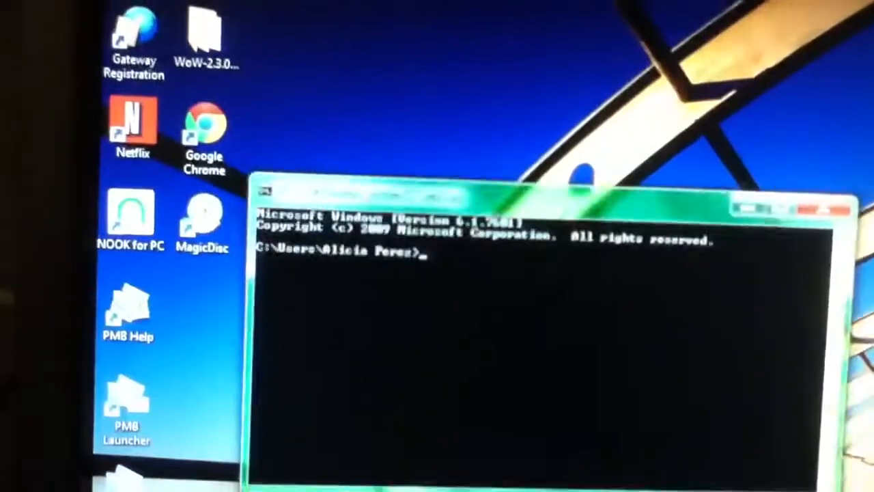
type("ip")
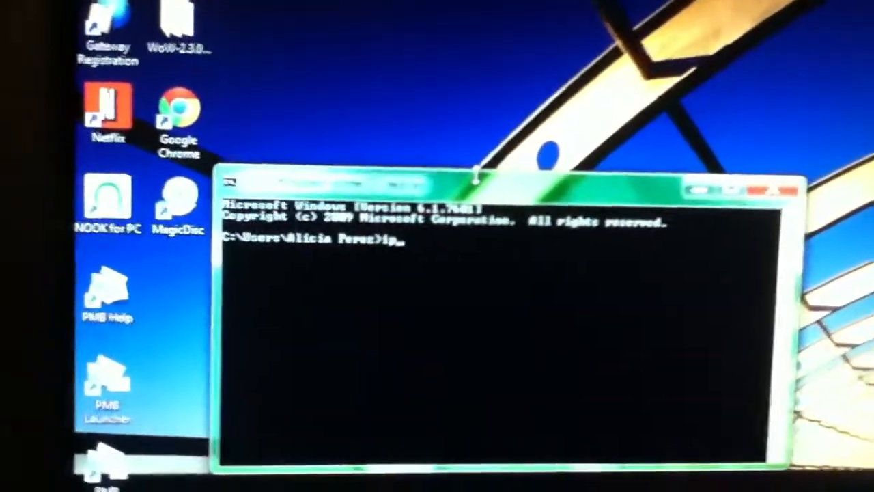